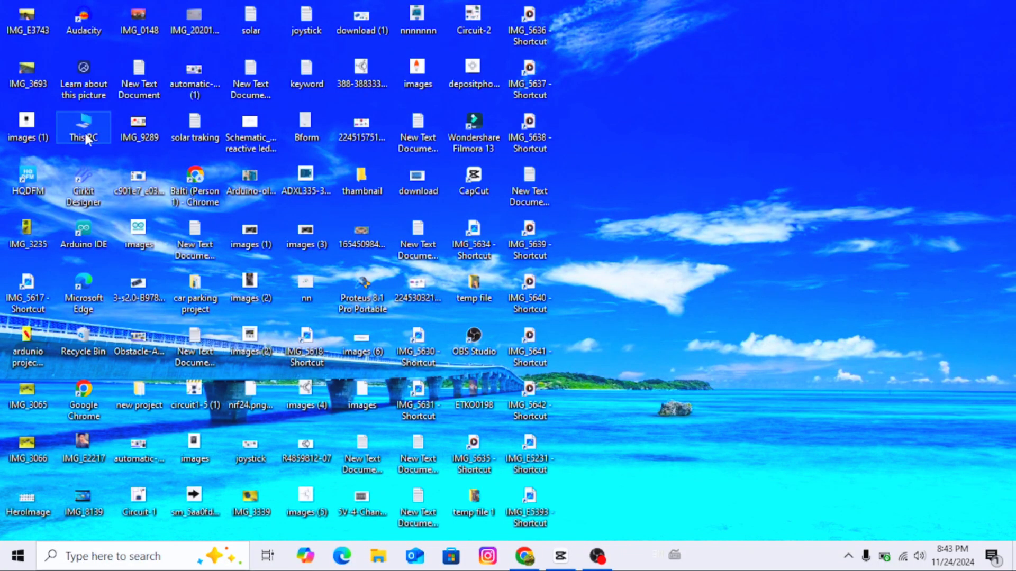
Browse from This PC into Local Disk (E:) > Ardunio Program, with the window maximized.
double_click(83, 123)
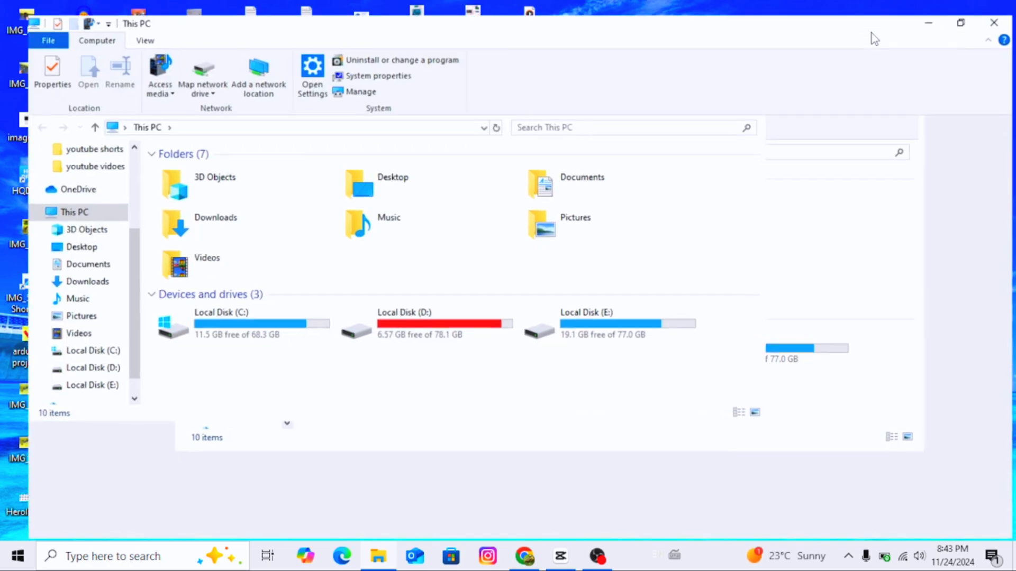
click(599, 276)
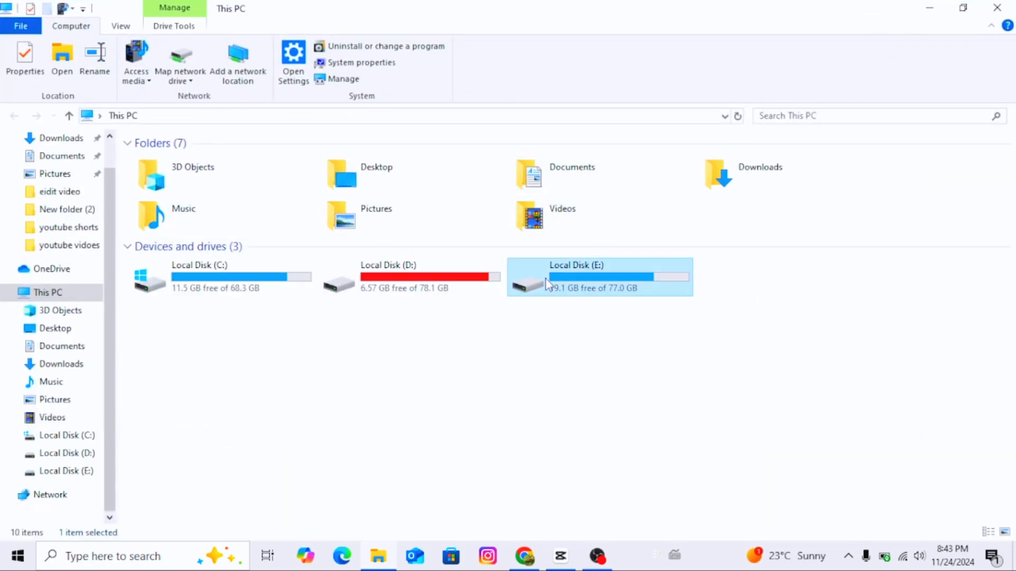
double_click(597, 276)
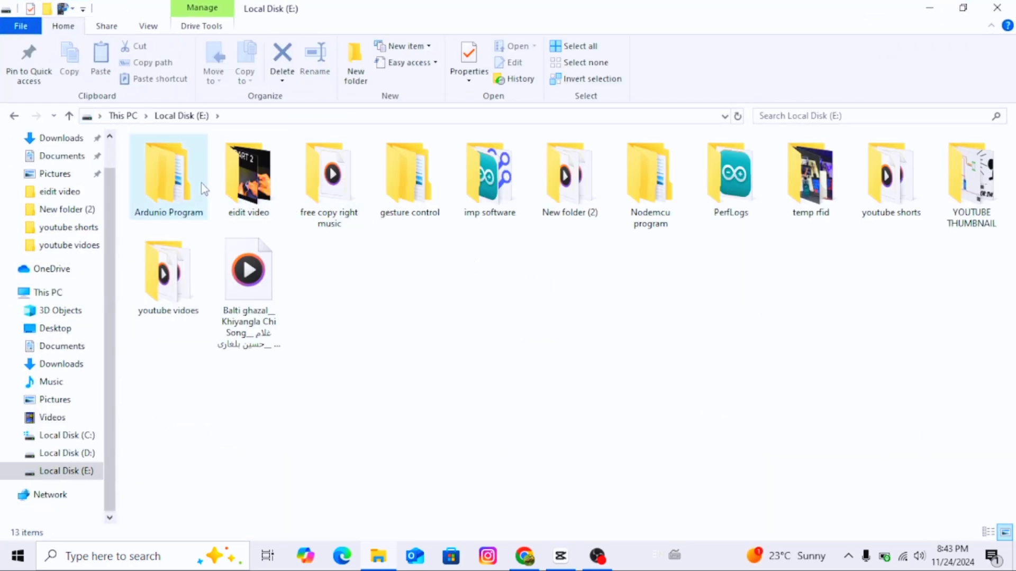
double_click(169, 169)
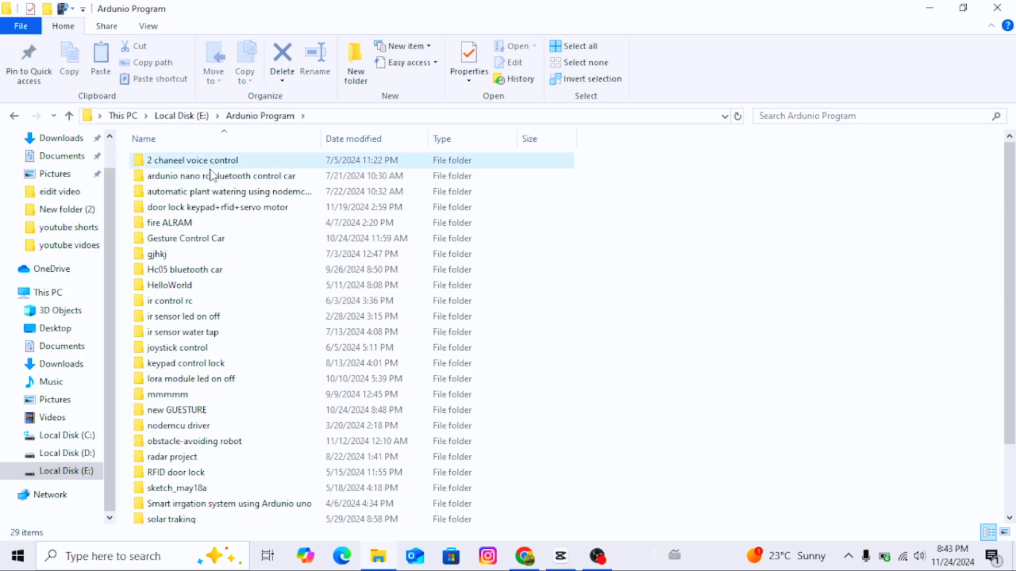
Open the sketch_nov19a .ino from the door lock keypad+rfid+servo motor folder.
double_click(219, 206)
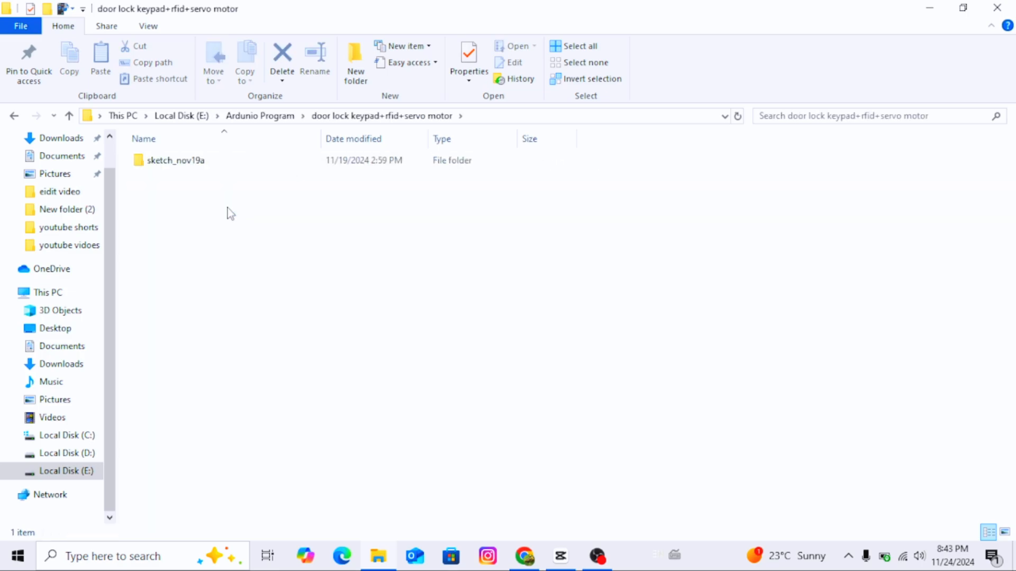
double_click(176, 160)
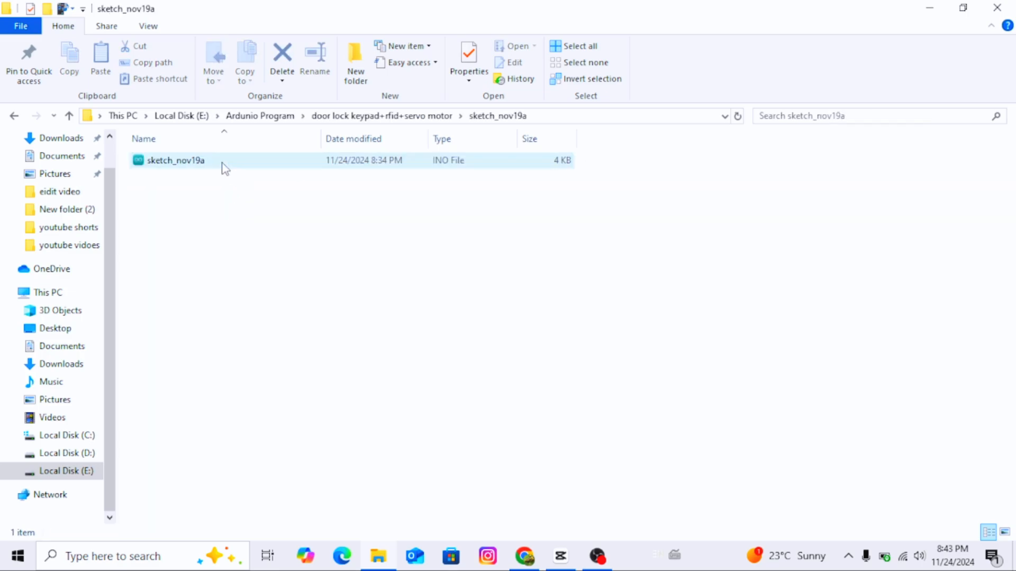
double_click(174, 160)
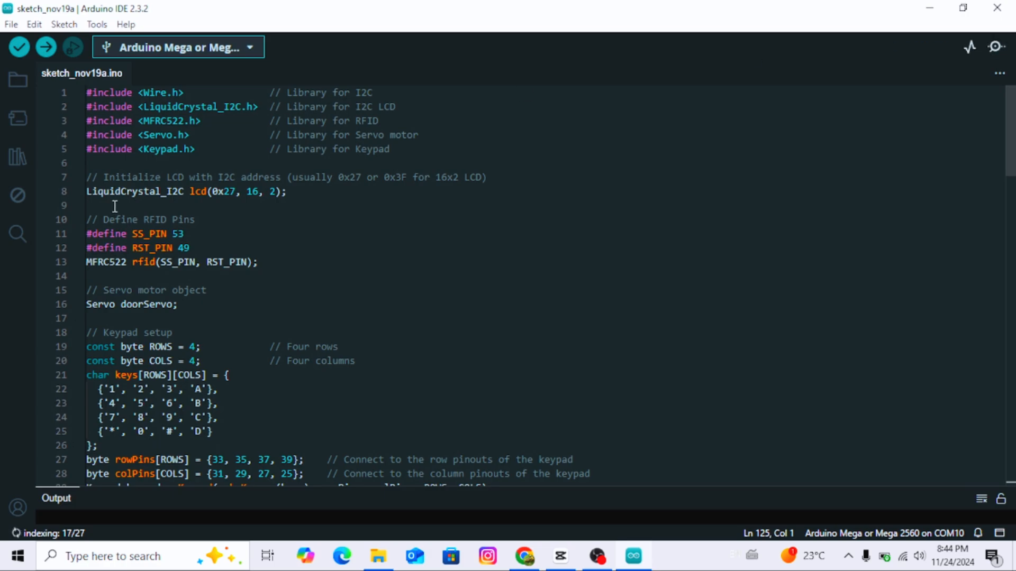
Search Library Manager for LiquidCrystal_I2C.h to confirm it is installed.
double_click(198, 106)
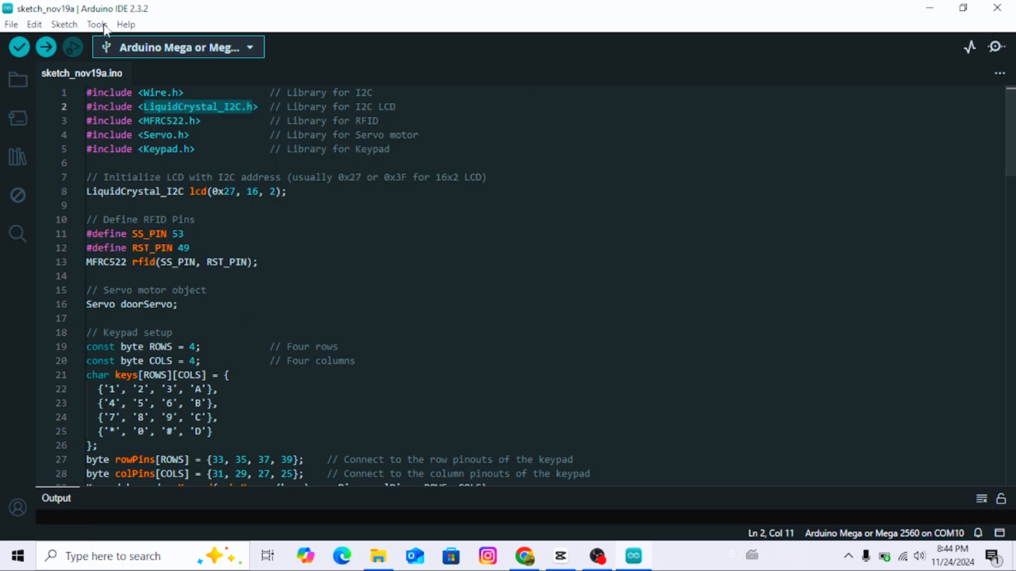
click(18, 157)
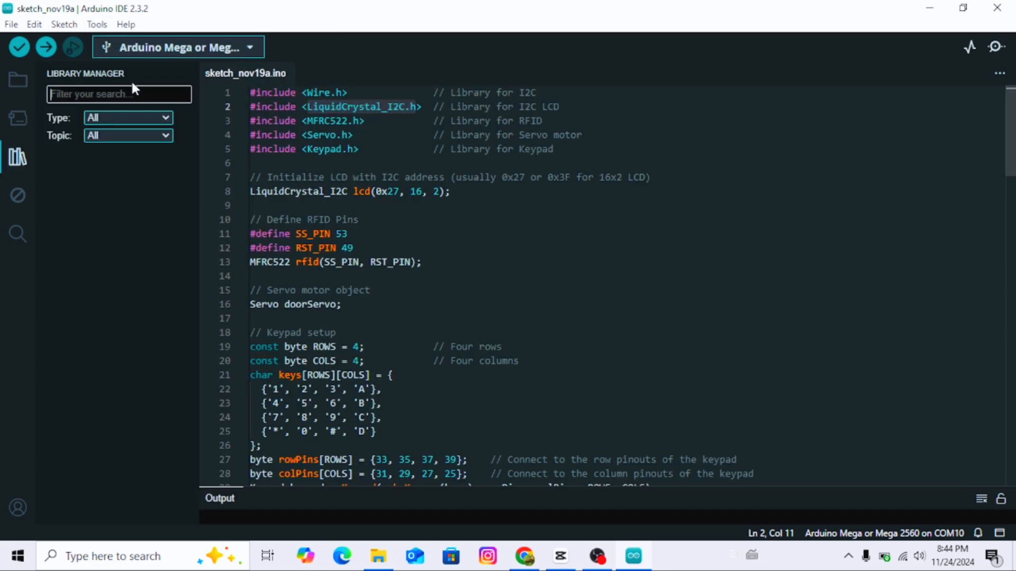
text(LiquidCrystal_I2C.h)
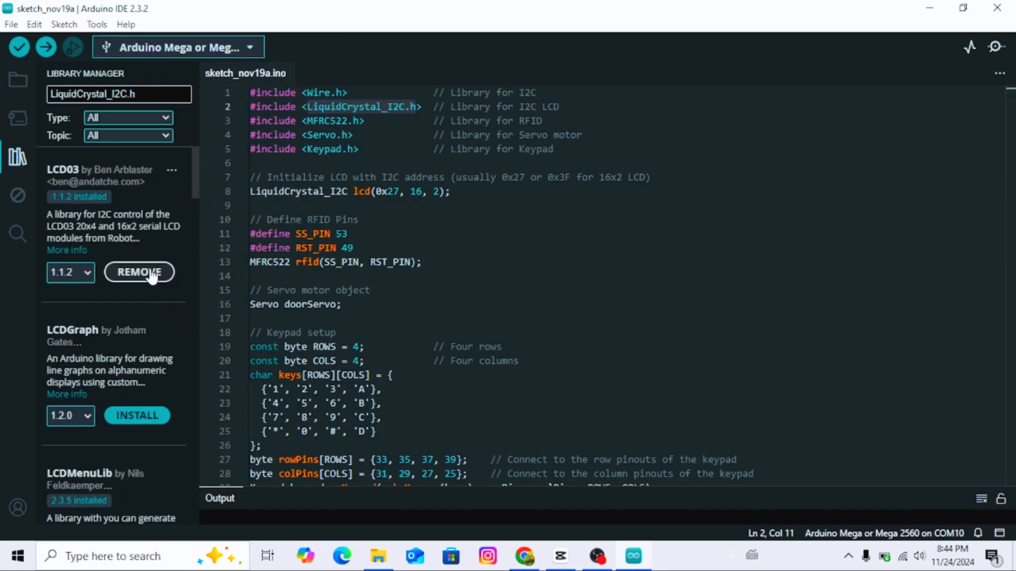
Check the MFRC522 library the same way, then clear the search and close Library Manager.
click(340, 120)
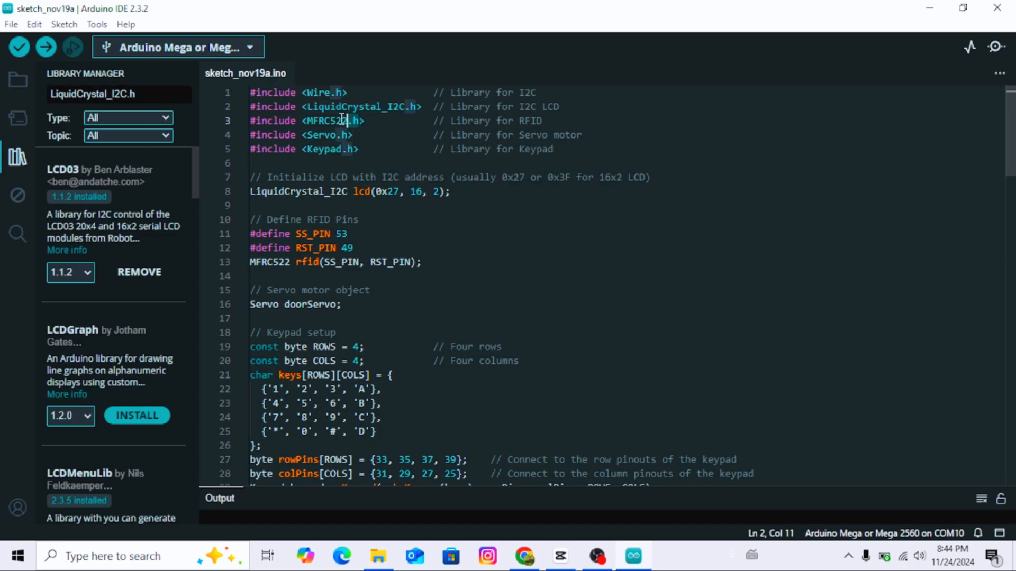
right_click(340, 120)
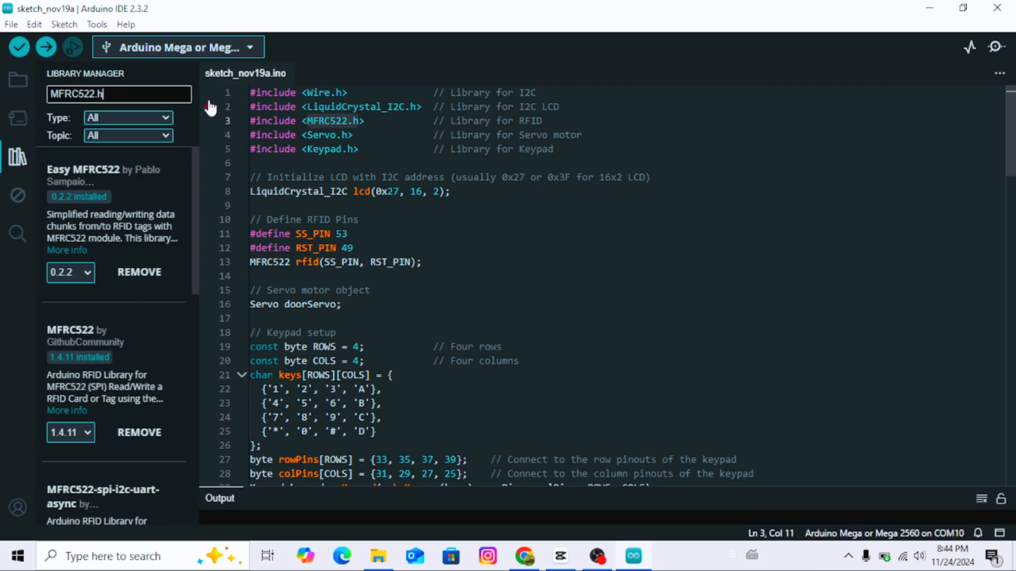
click(119, 94)
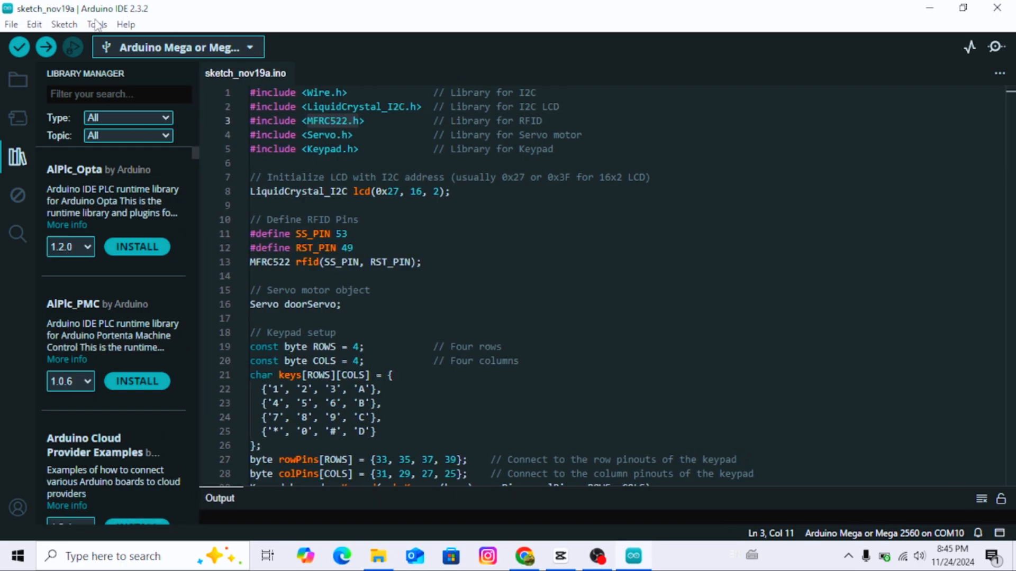
click(17, 155)
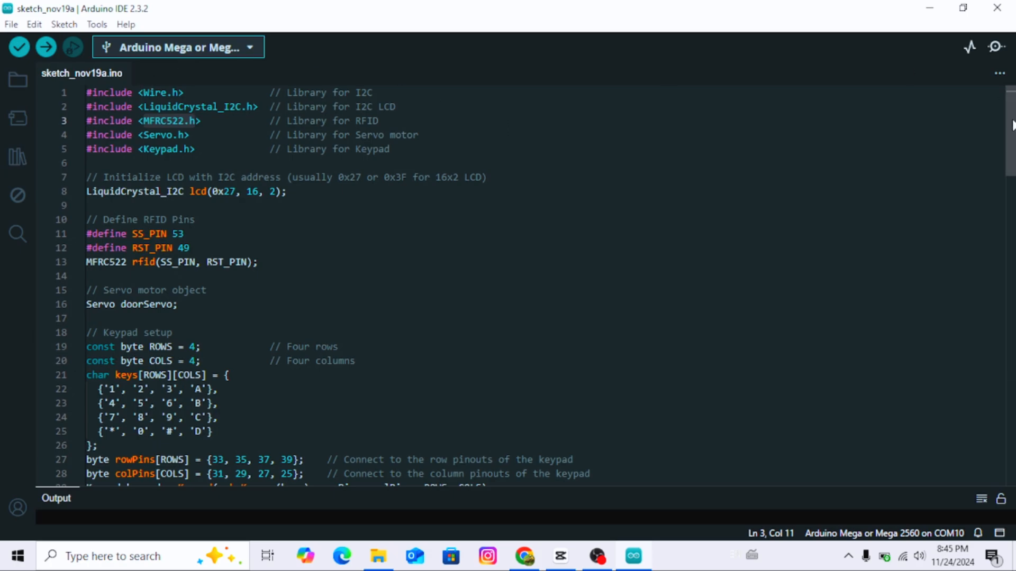
mouse_move(521, 58)
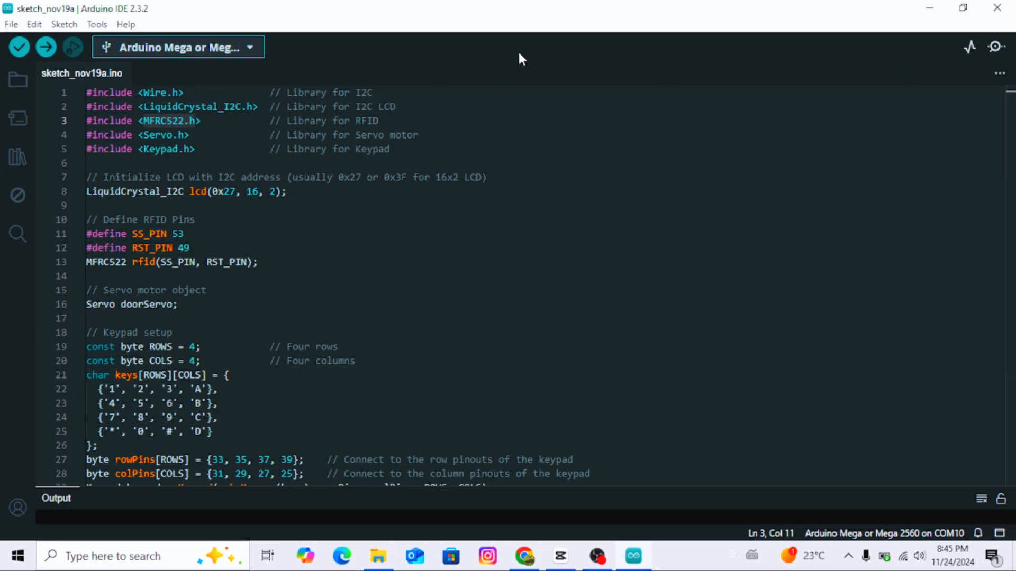
Verify board Arduino Mega 2560 on COM10 under Tools and upload the sketch.
click(96, 25)
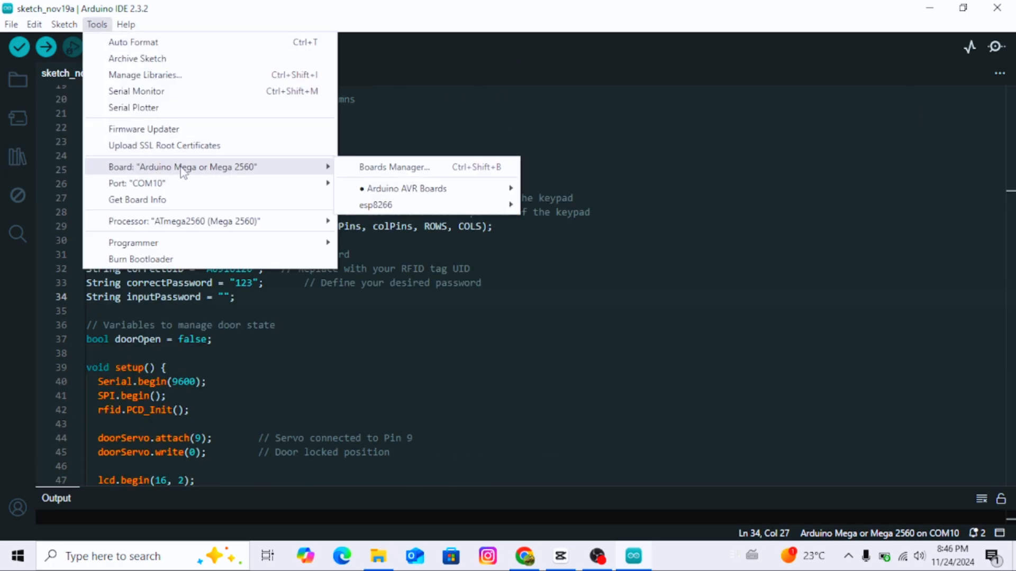
mouse_move(407, 189)
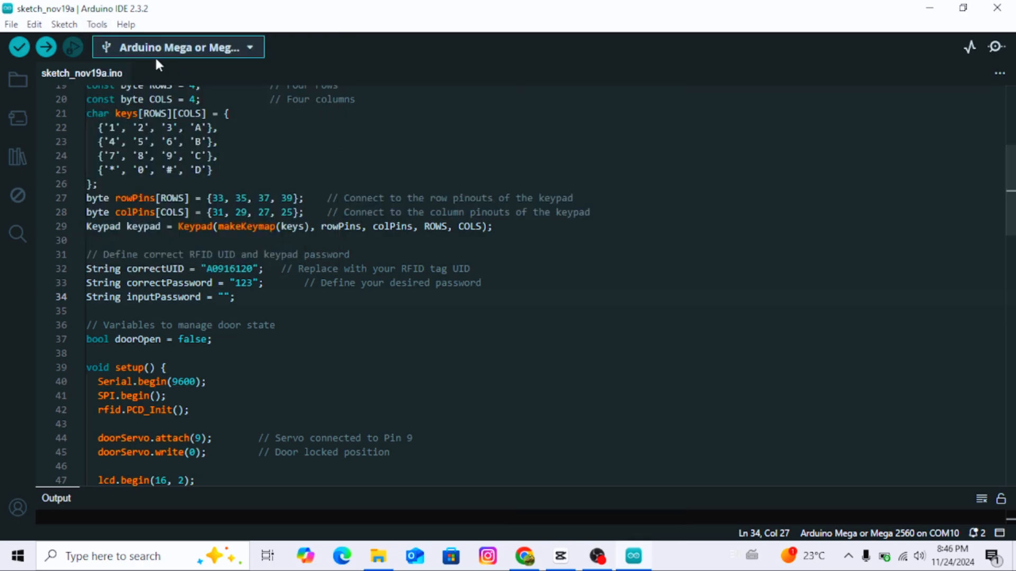
click(97, 25)
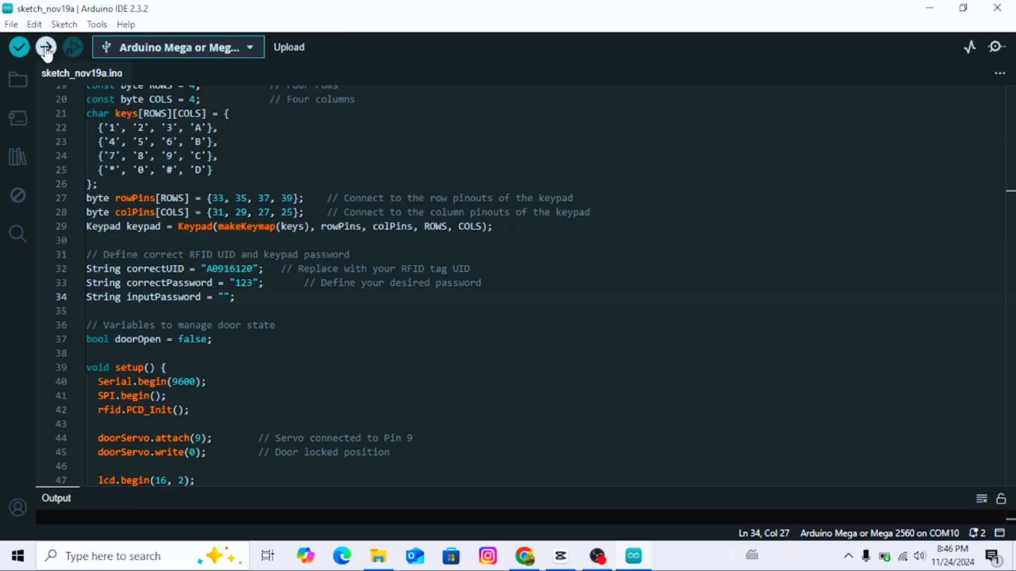
click(46, 46)
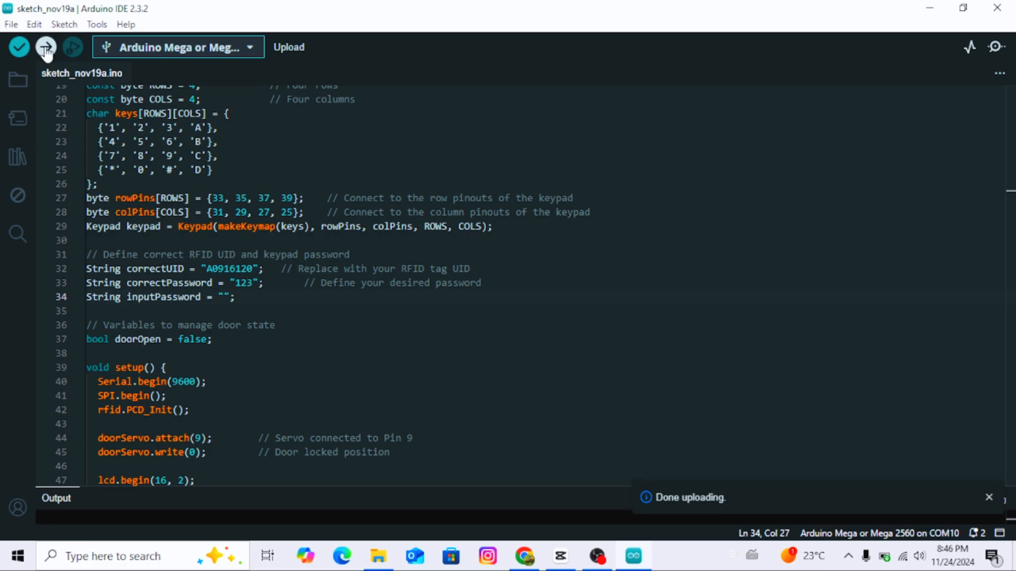
click(97, 24)
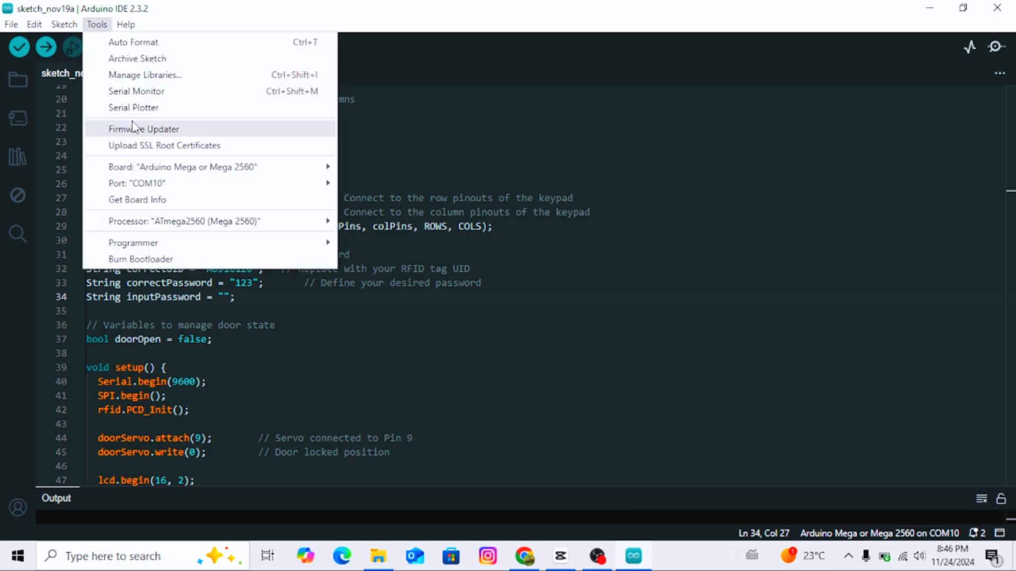
Copy card UID A0916120 from the serial monitor and paste it into the correctUID string.
click(136, 91)
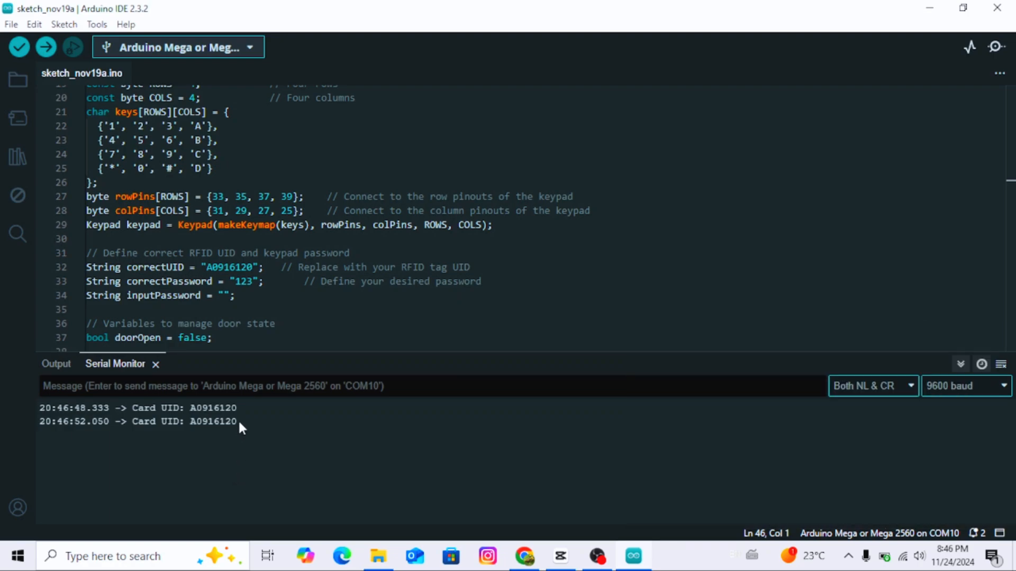
double_click(213, 421)
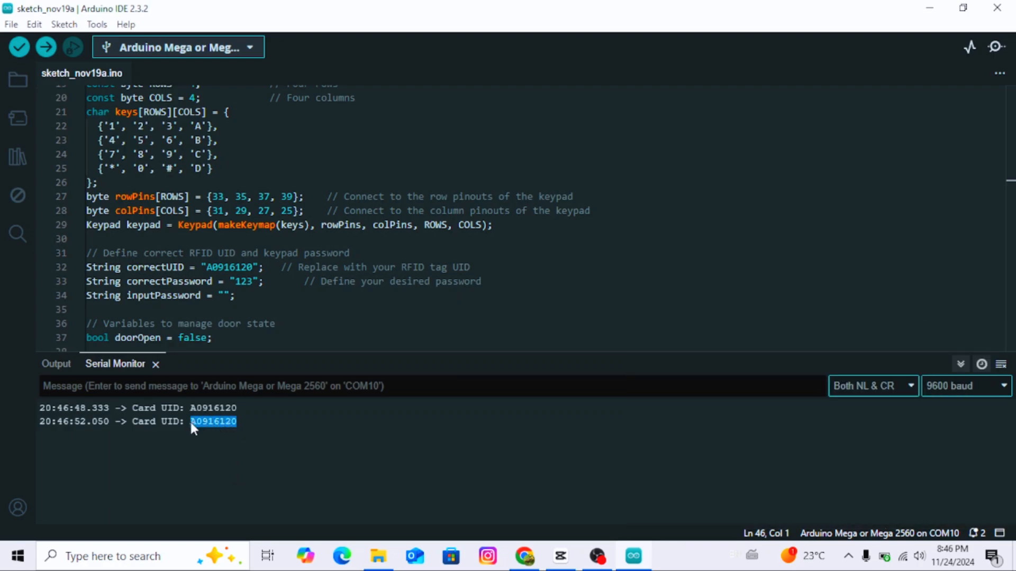
mouse_move(300, 310)
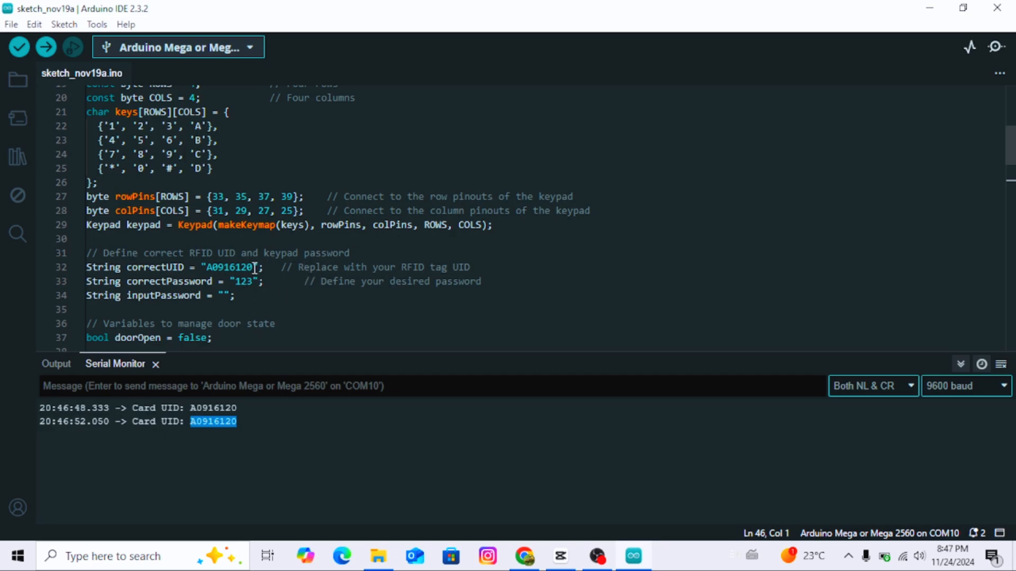
right_click(227, 267)
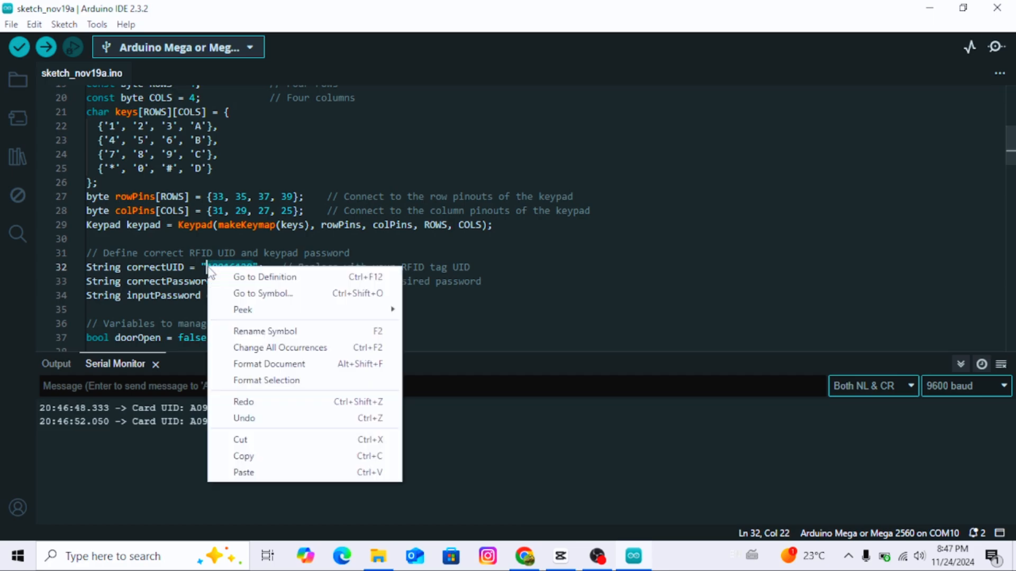
mouse_move(248, 471)
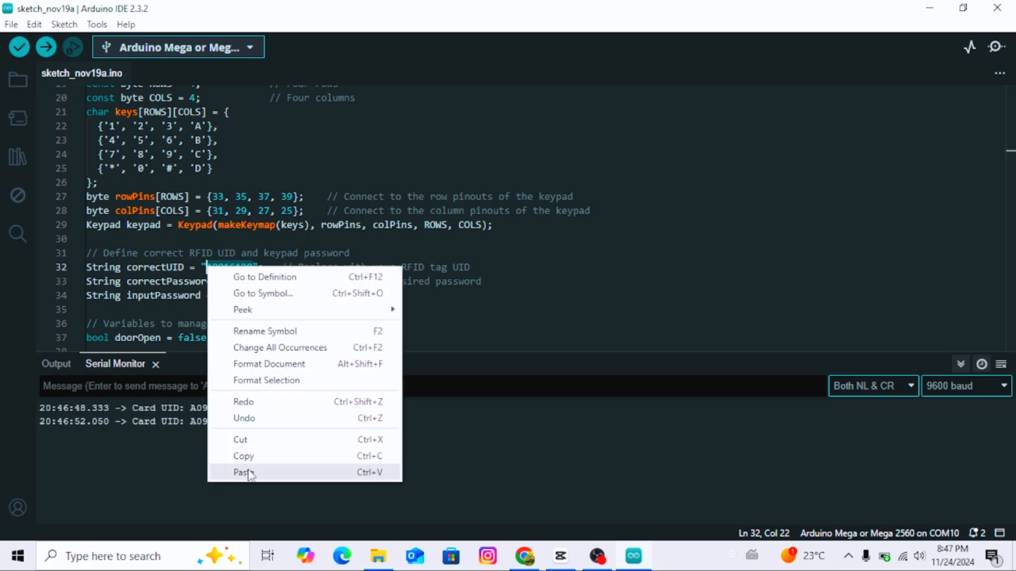
click(245, 472)
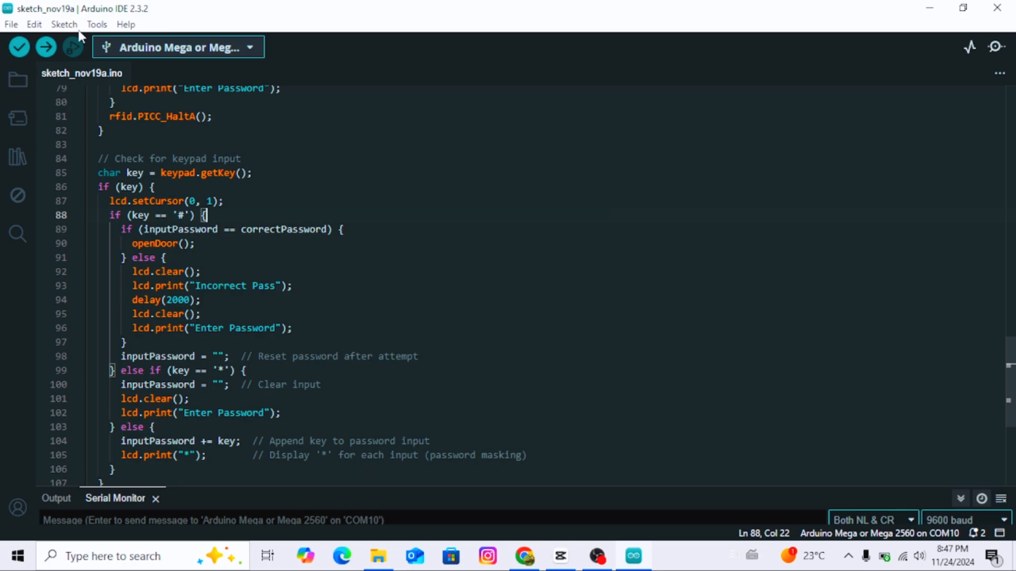
Re-upload the sketch with the new correctUID to the Arduino Mega.
click(96, 25)
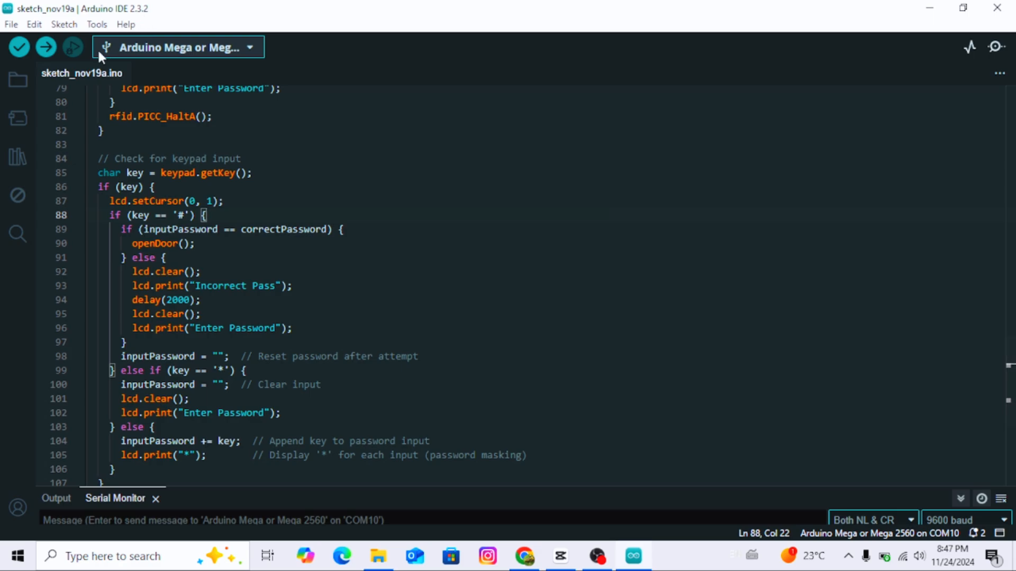
click(97, 24)
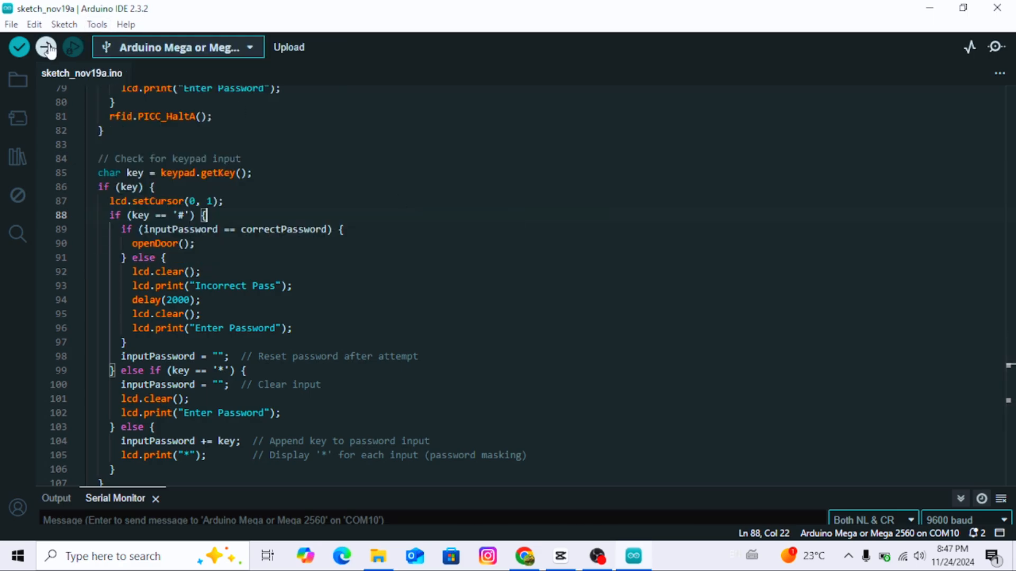
click(46, 46)
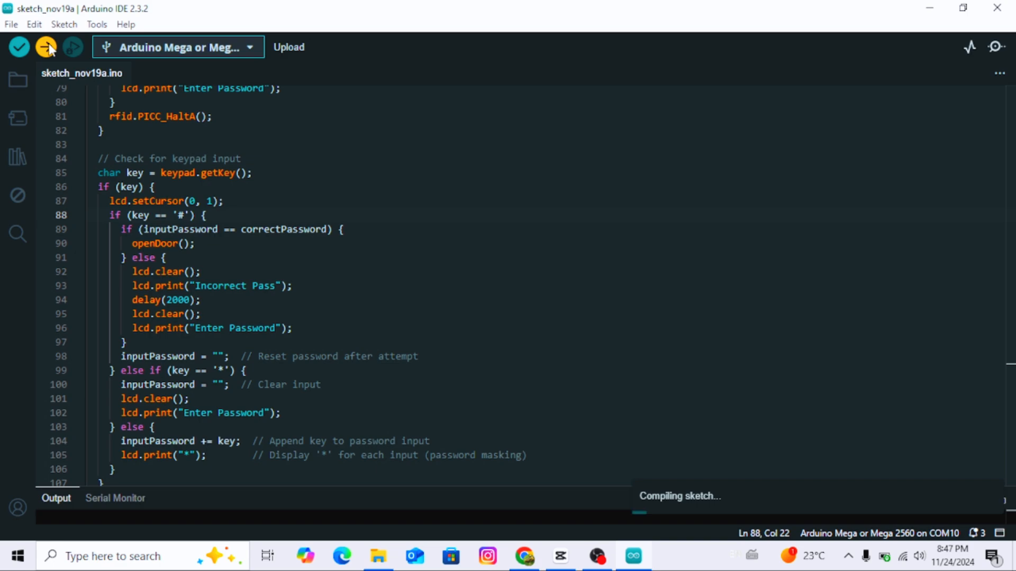